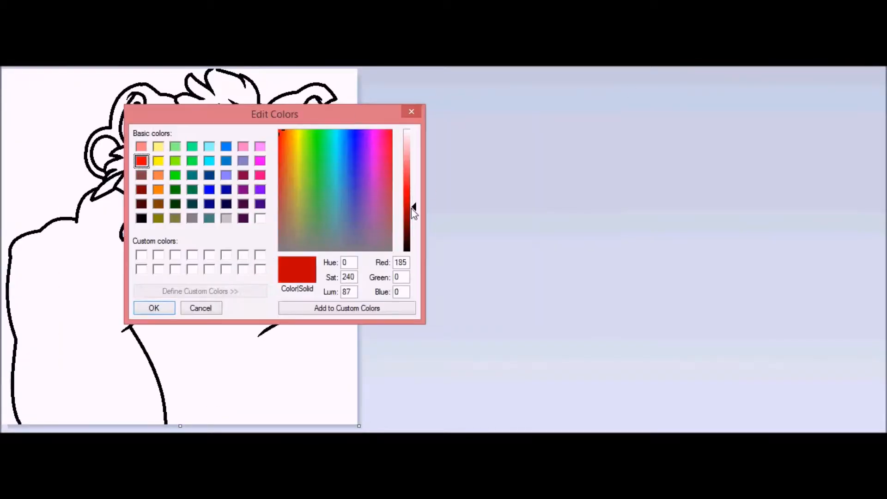
Confirm red (185, 0, 0) in Edit Colors as the painting colour
left_click(154, 308)
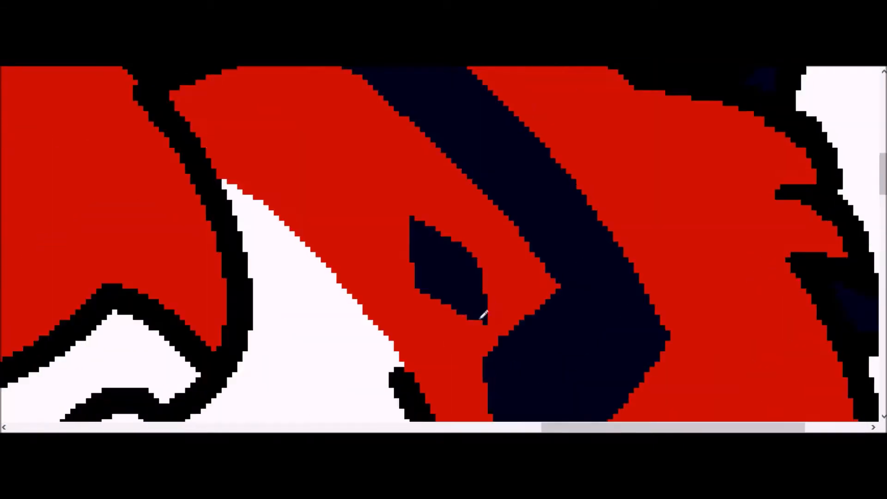
Scroll the zoomed canvas right across the red and navy clothing fills
scroll("right", 3)
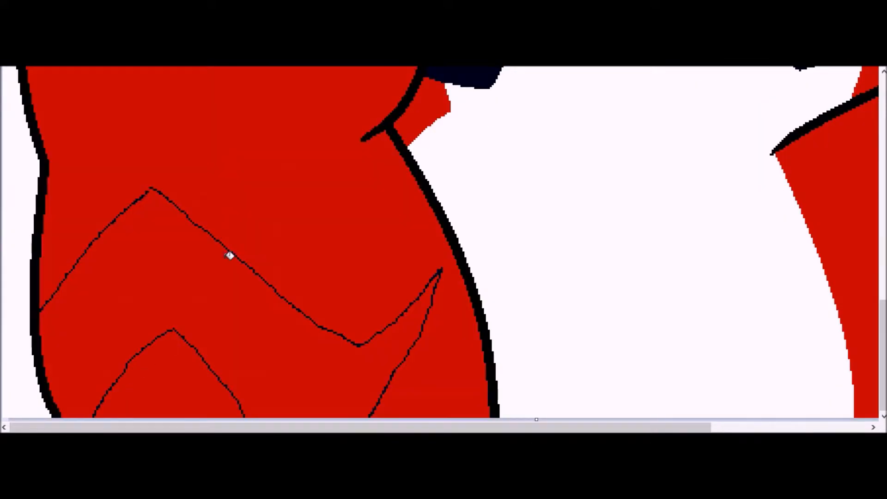
Bucket-fill the circular region beside the spiky shapes with bright blue
left_click(229, 256)
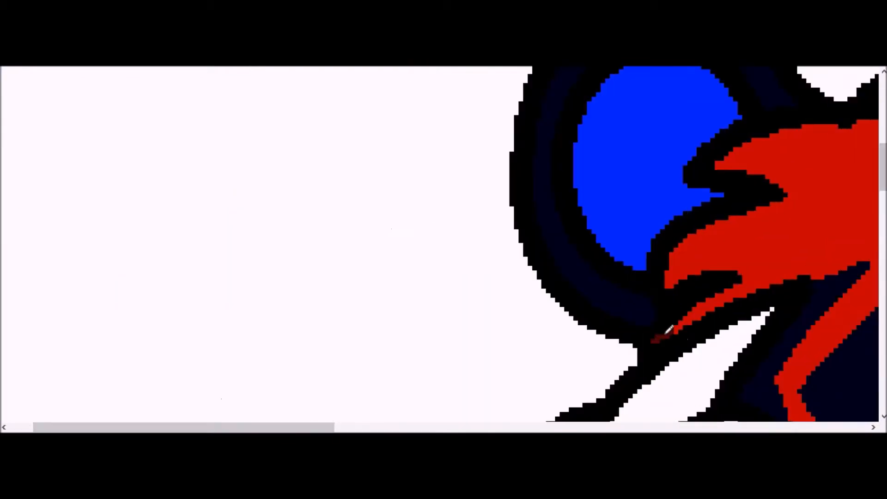
Scroll right across the canvas while filling the blade, skin and shading regions
scroll("right", 3)
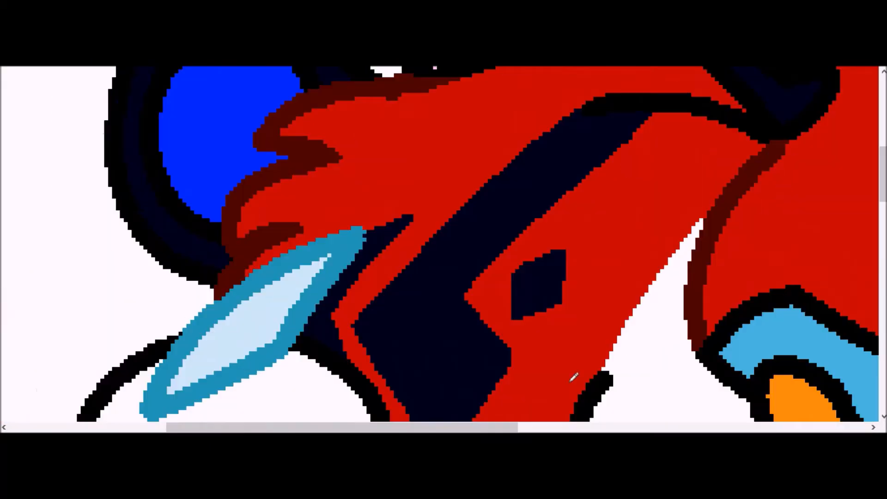
scroll("right", 3)
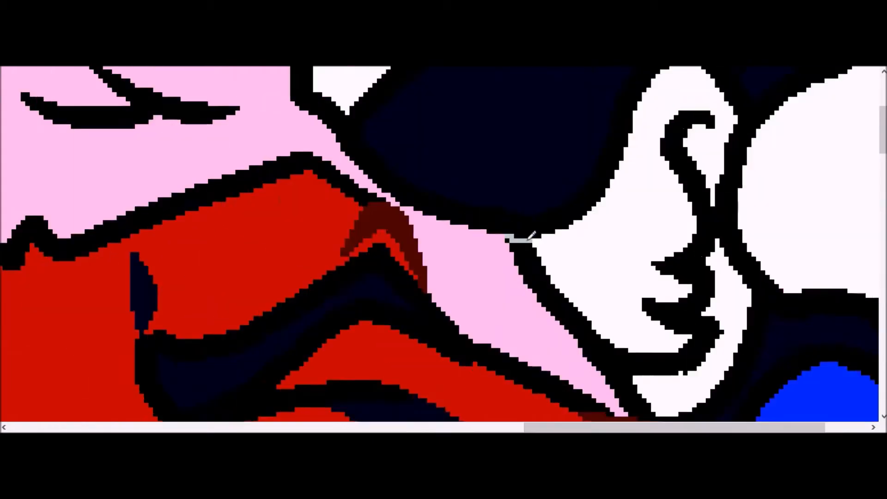